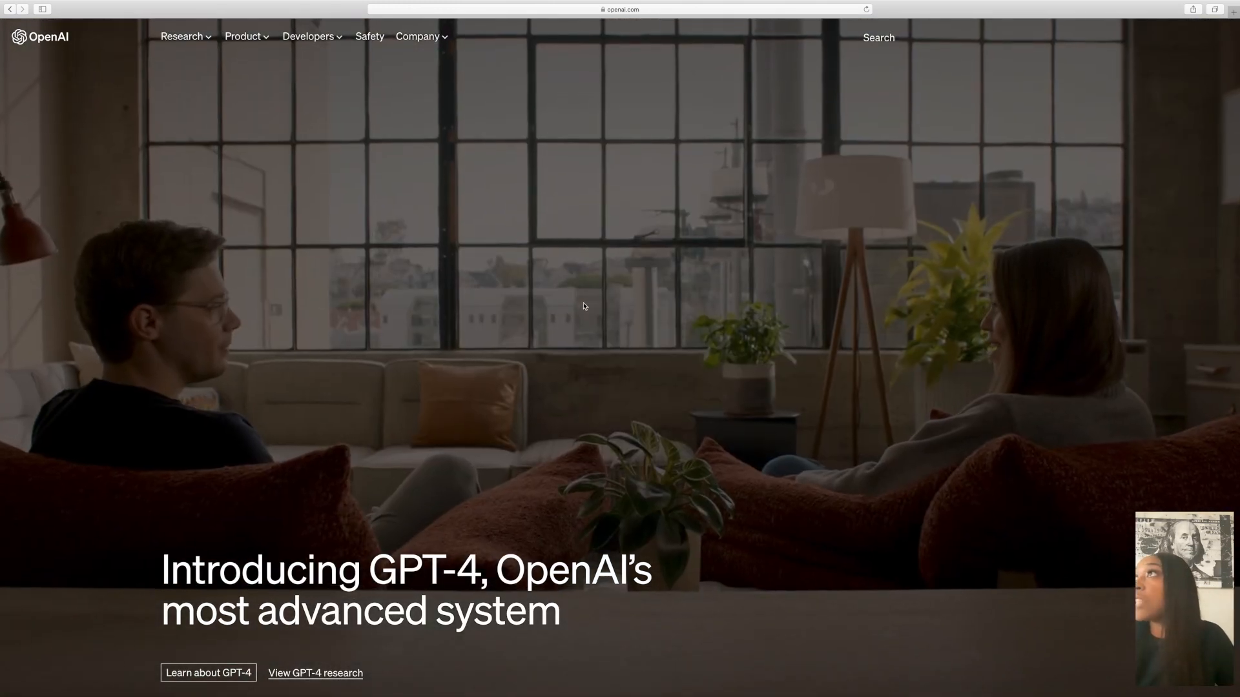
Step: Launch ChatGPT from the homepage's 'Try ChatGPT' button into a new chat tab
scroll(down, 3)
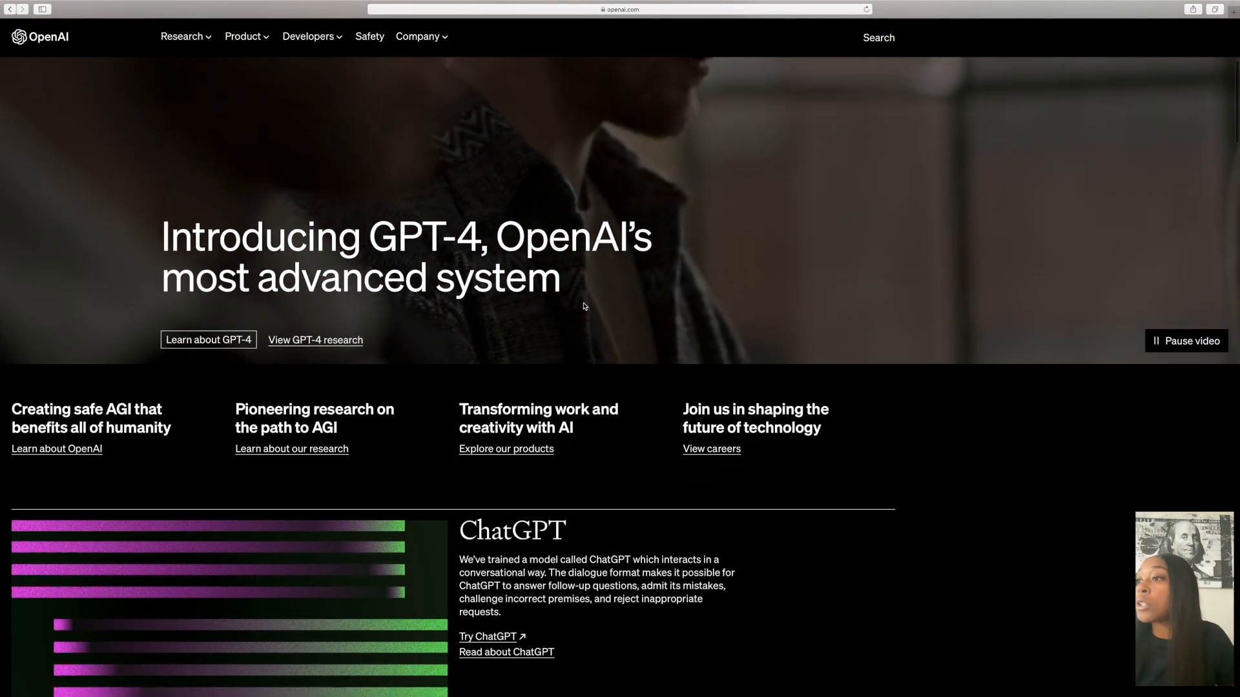
scroll(down, 3)
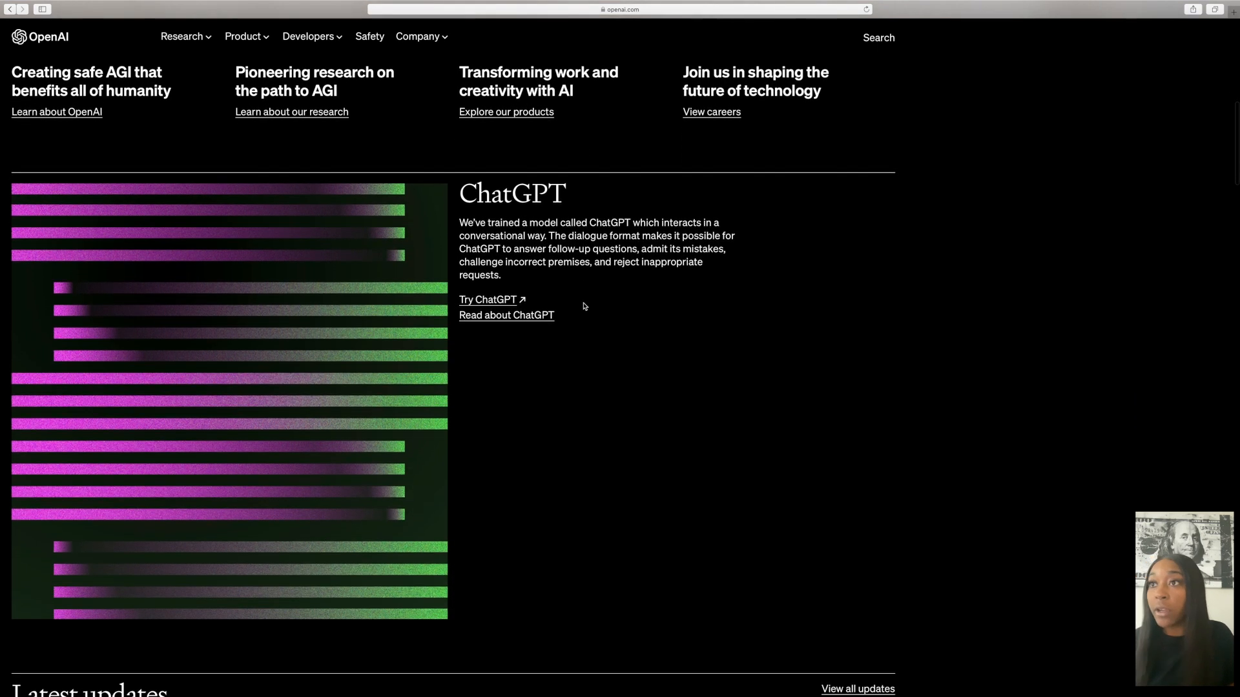
scroll(up, 3)
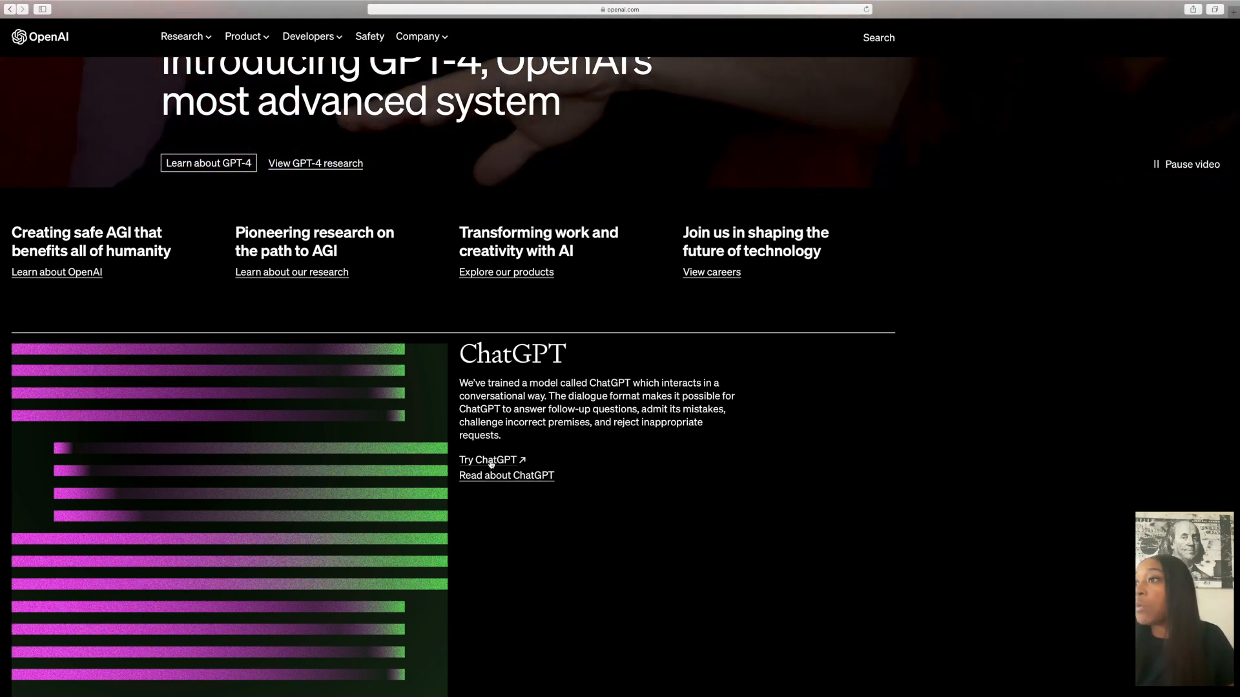
click(489, 459)
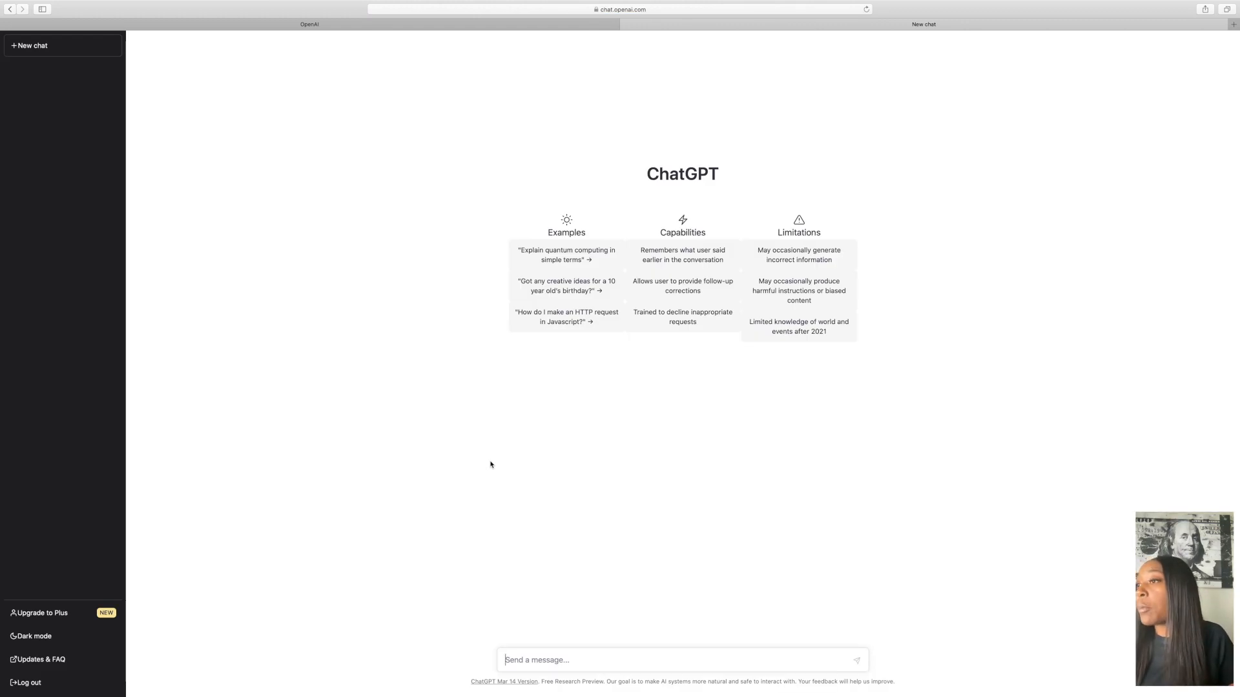
mouse_move(550, 467)
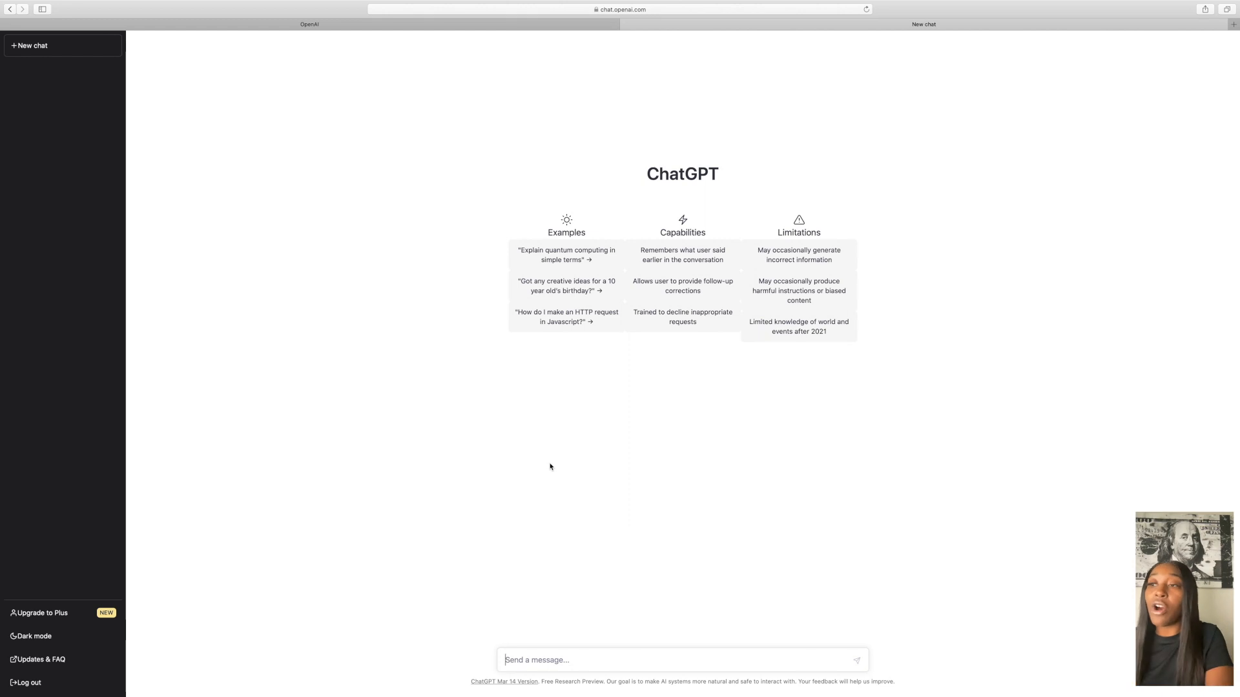
mouse_move(577, 529)
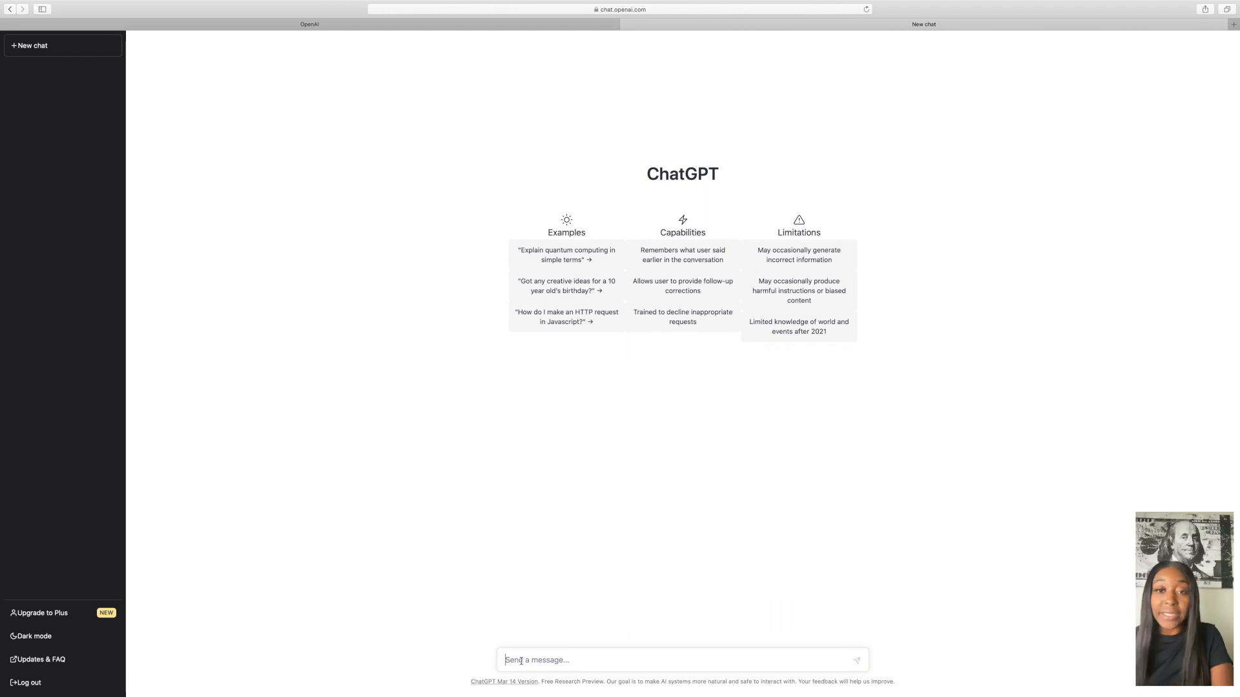
Step: Ask ChatGPT: 'Create 30 email titles for a vacation wig line'
text(Create 30)
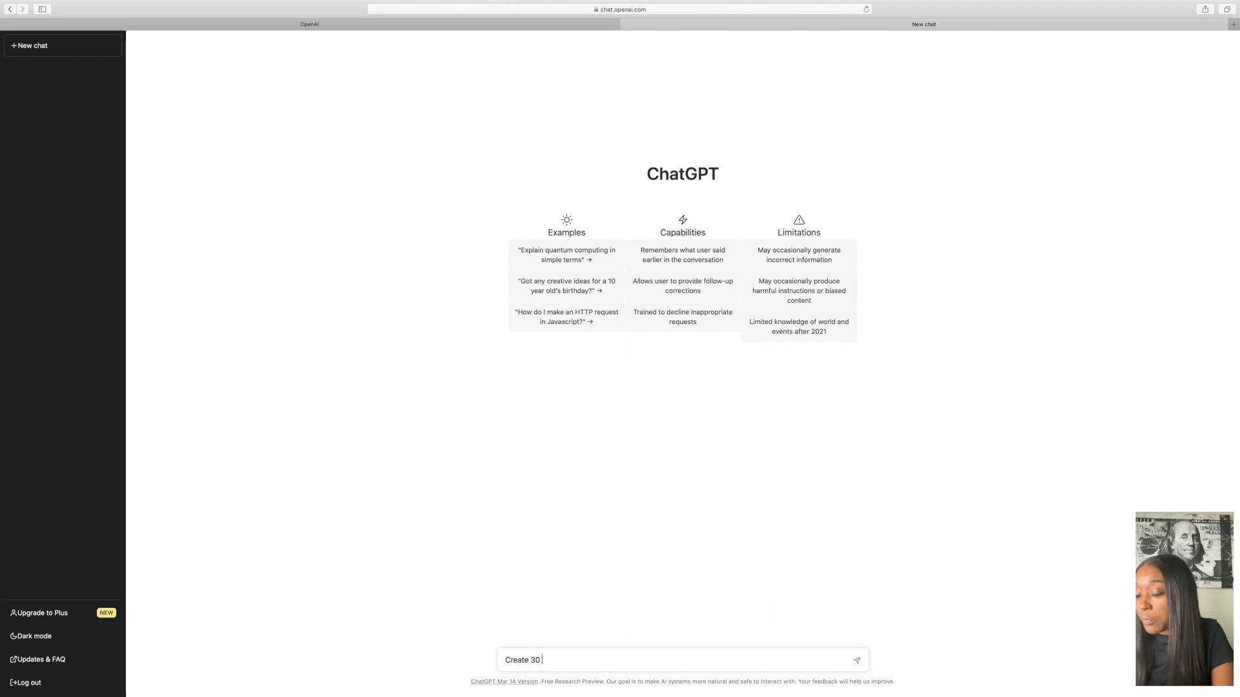
text(email titles for a vacation wig line)
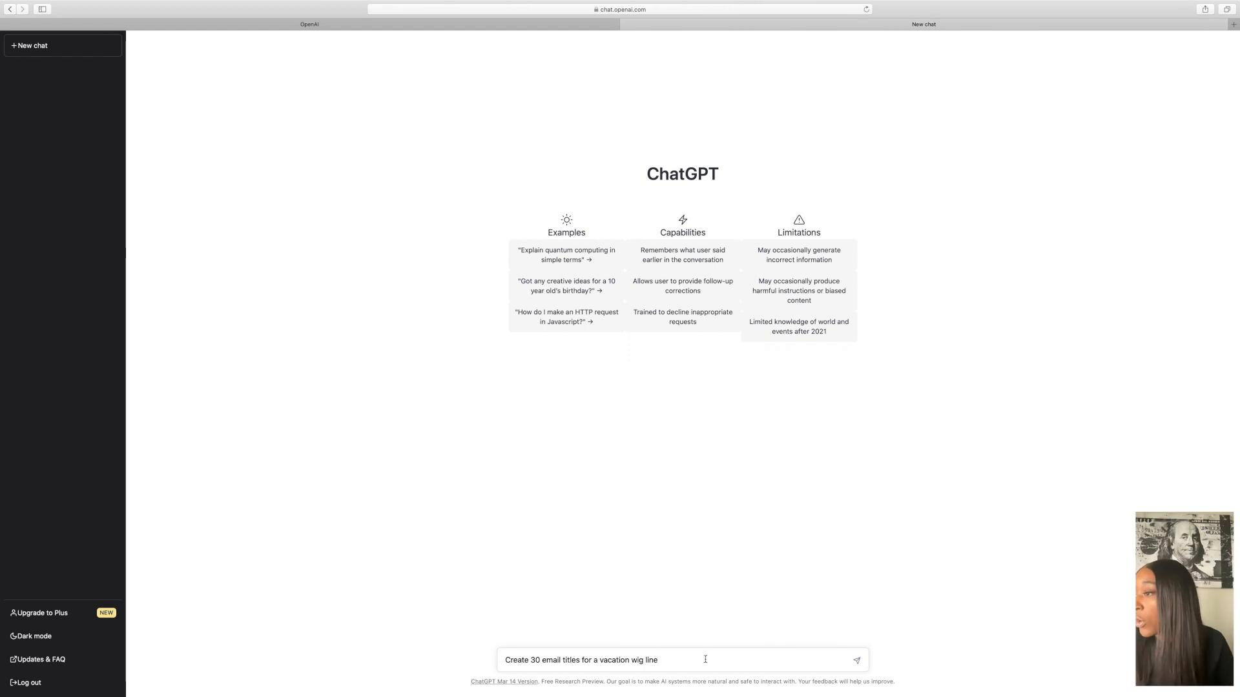
click(857, 659)
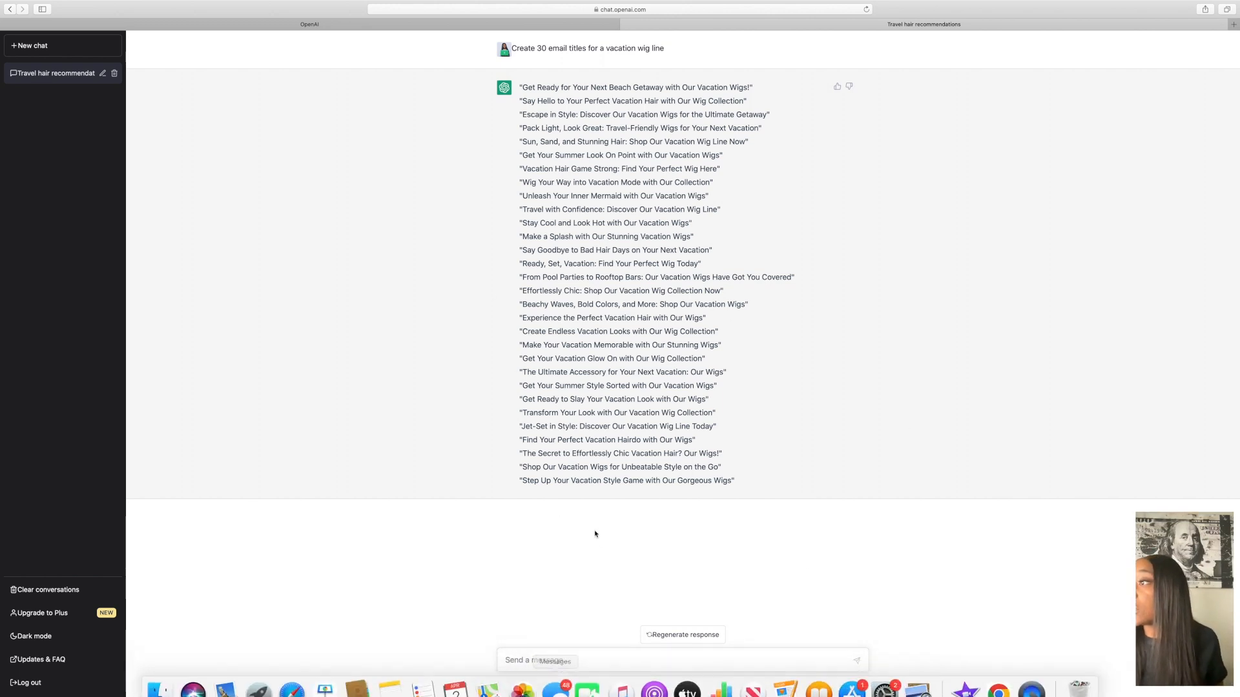
Step: Follow up with 'make the titles sound more urban'
text(mak)
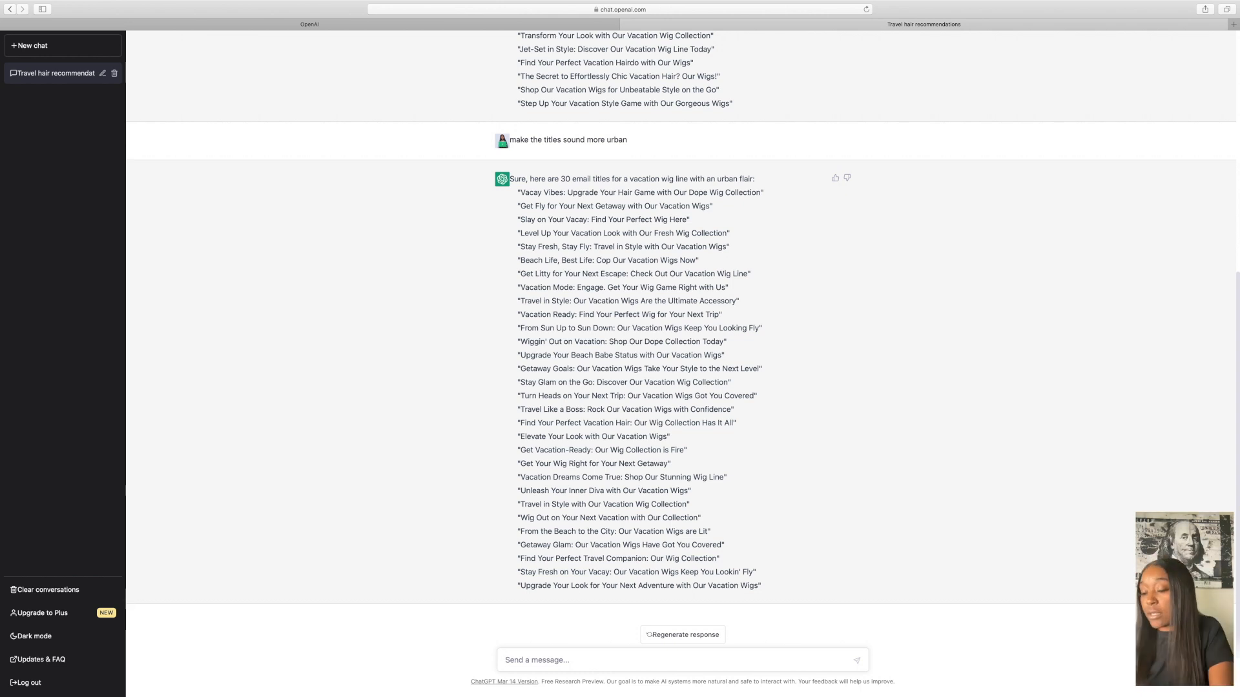
Step: Send 'remove urban and make the titles sound more humorous'
text(remove urban and make the titles s)
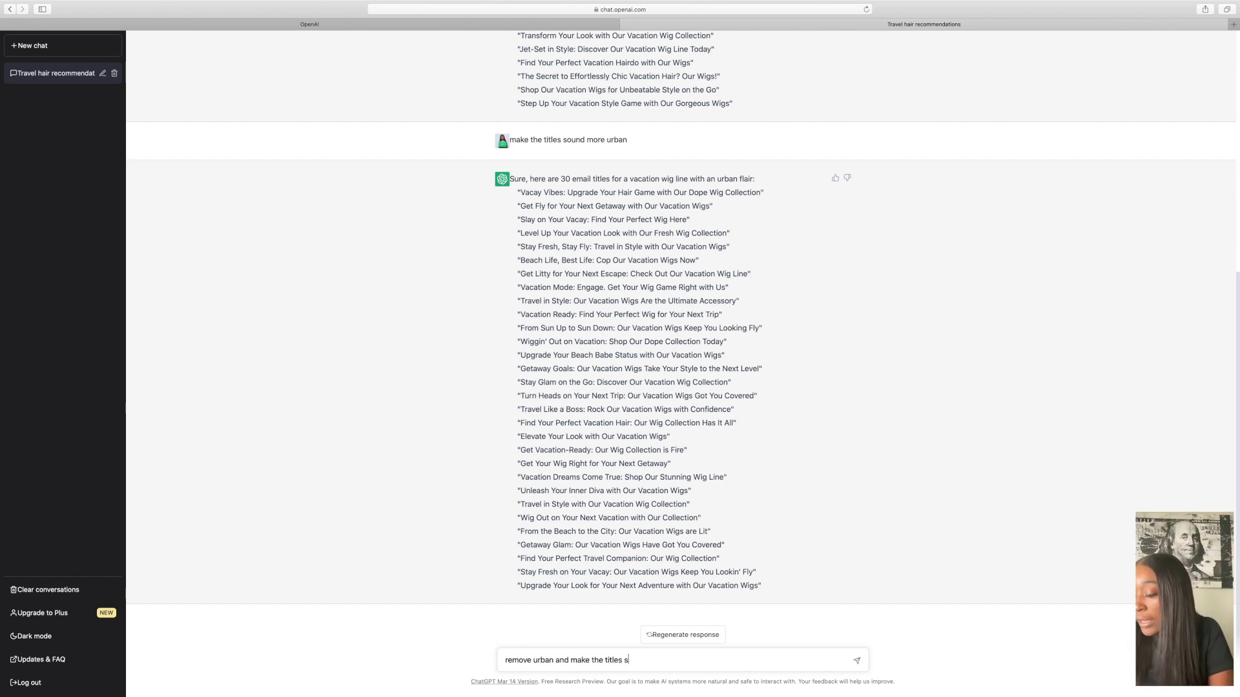
text(ound more)
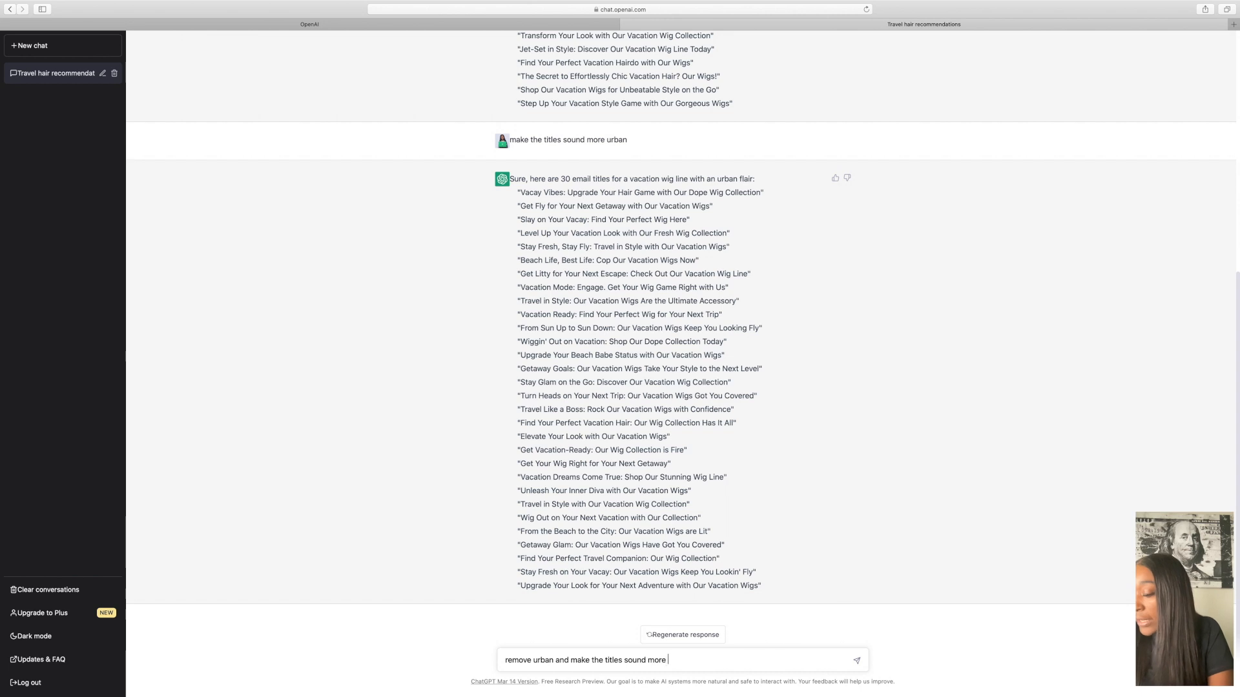
text(humorou)
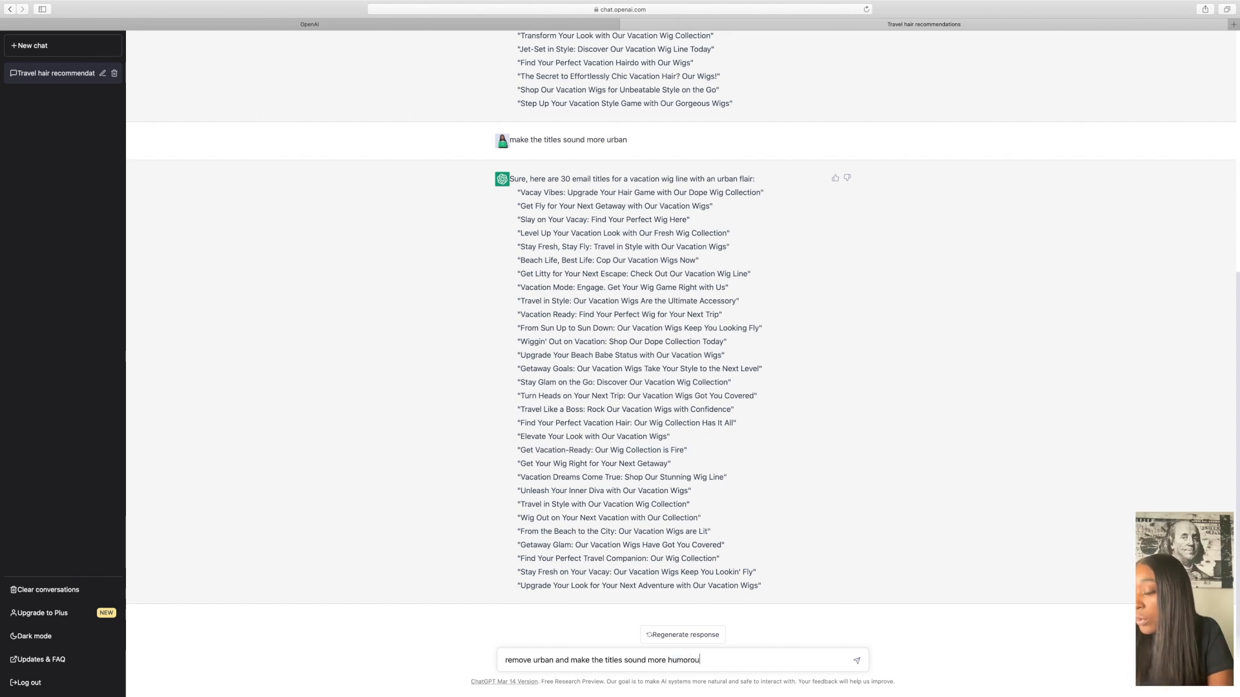
click(855, 660)
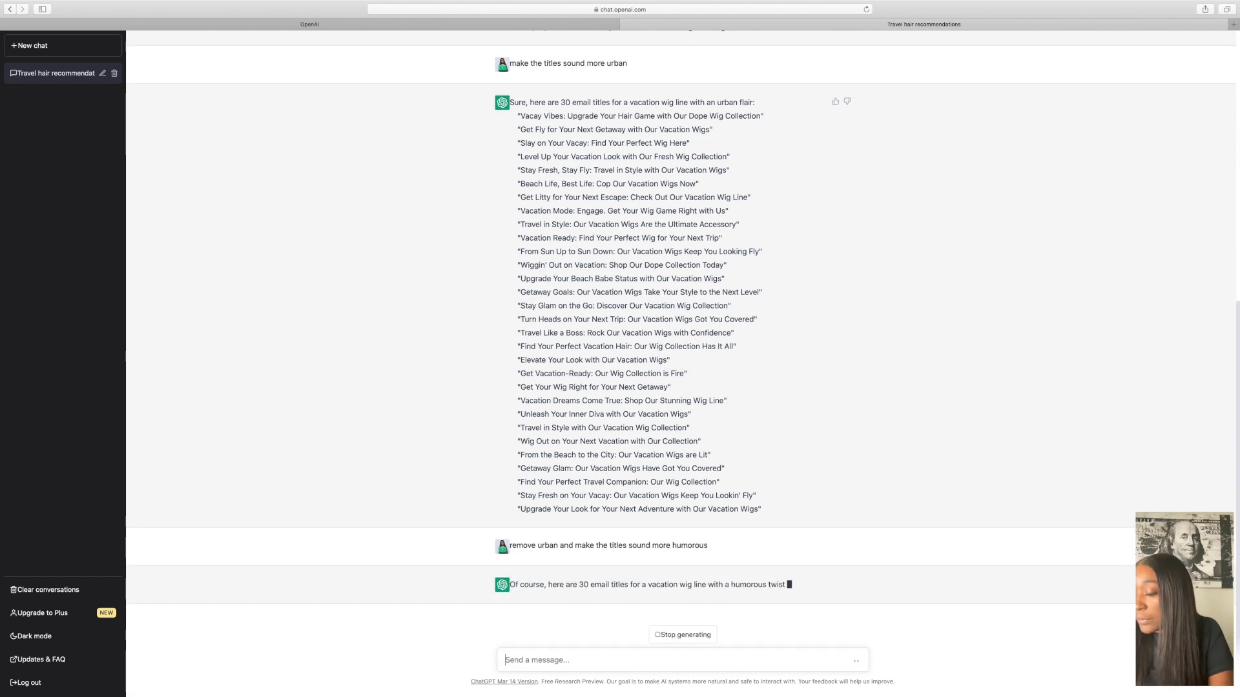